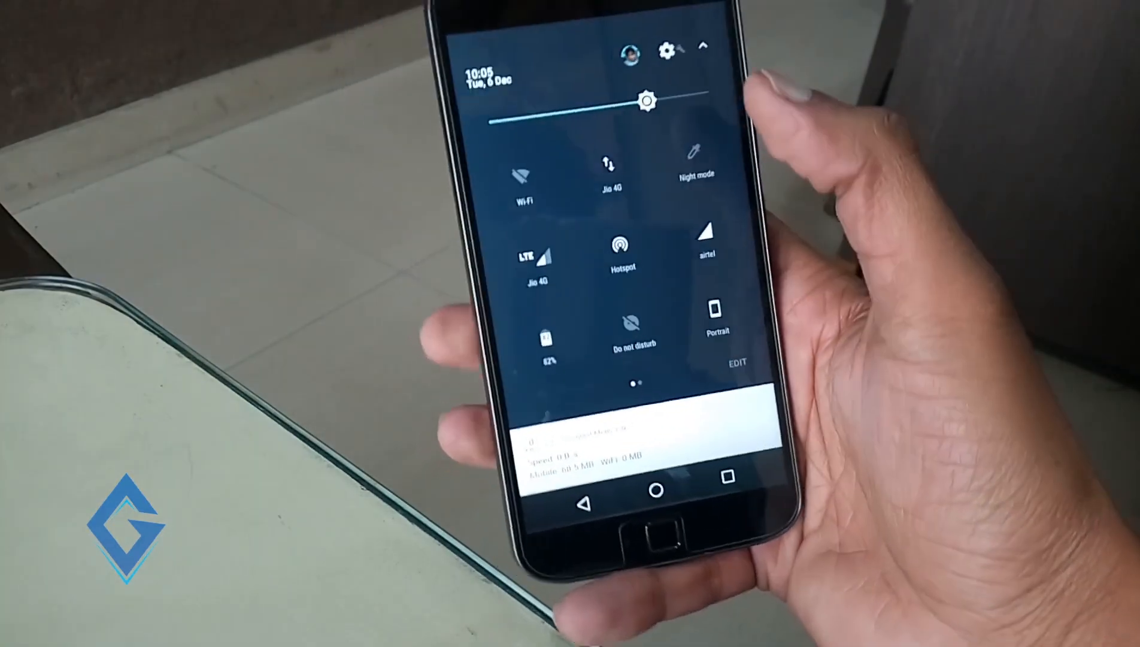
# Pull down the status bar to reveal the Moto G4 Plus quick settings panel
pyautogui.click(670, 49)
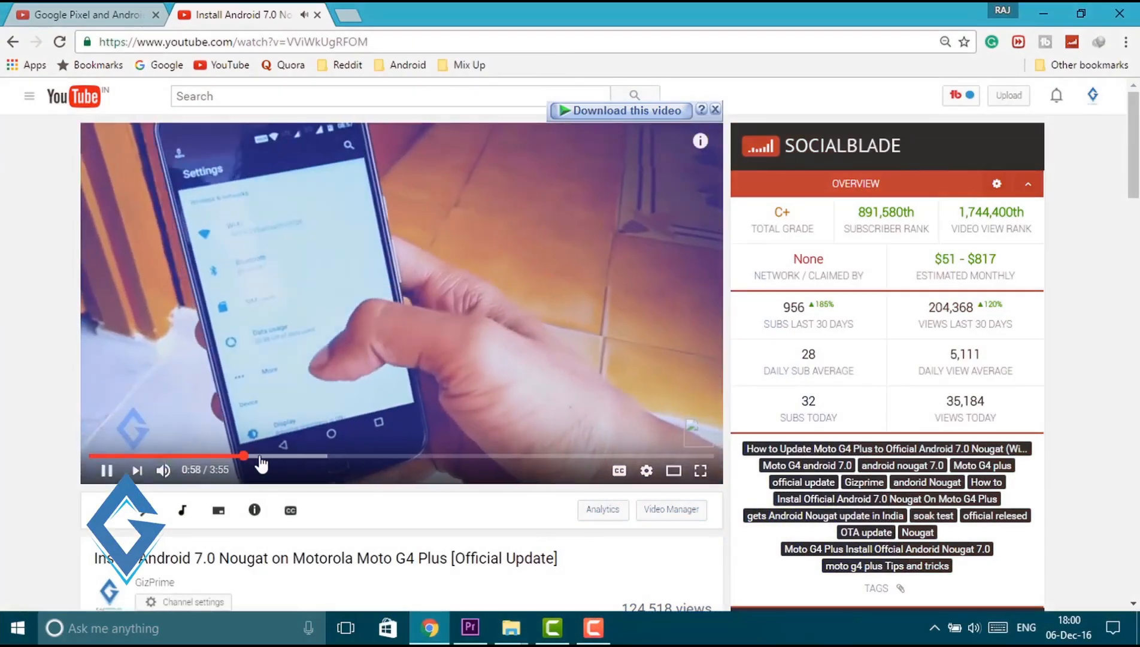
# Seek ahead in the Nougat update video using the progress bar
pyautogui.click(280, 457)
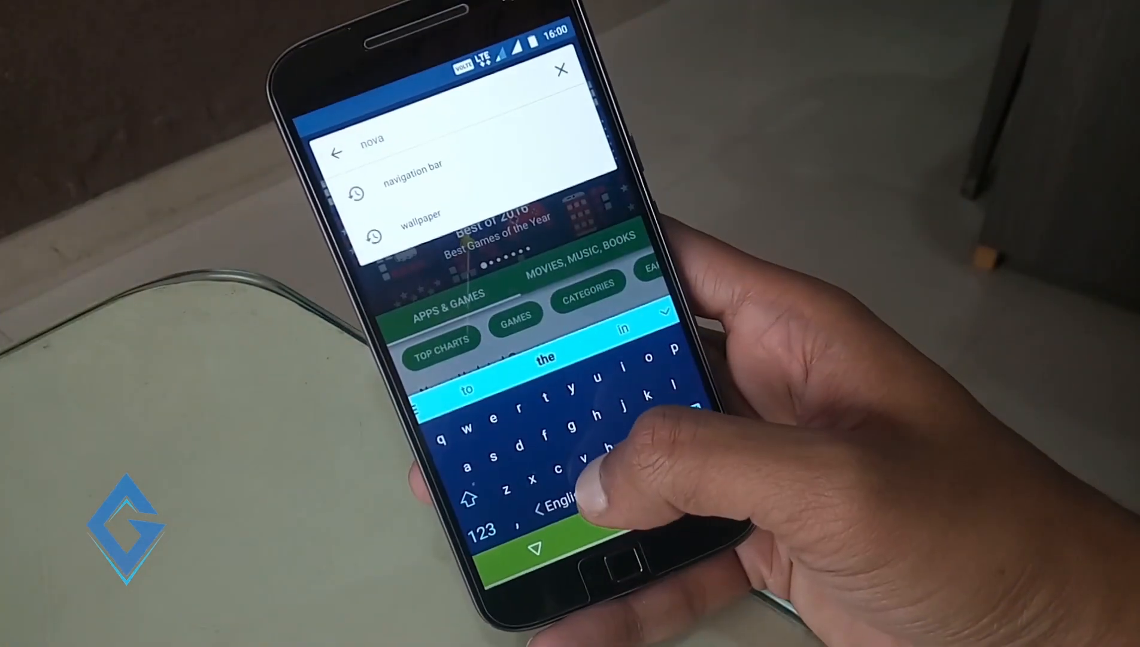
# Search the Play Store for 'nova l' and open the Nova Launcher listing
pyautogui.write('l')
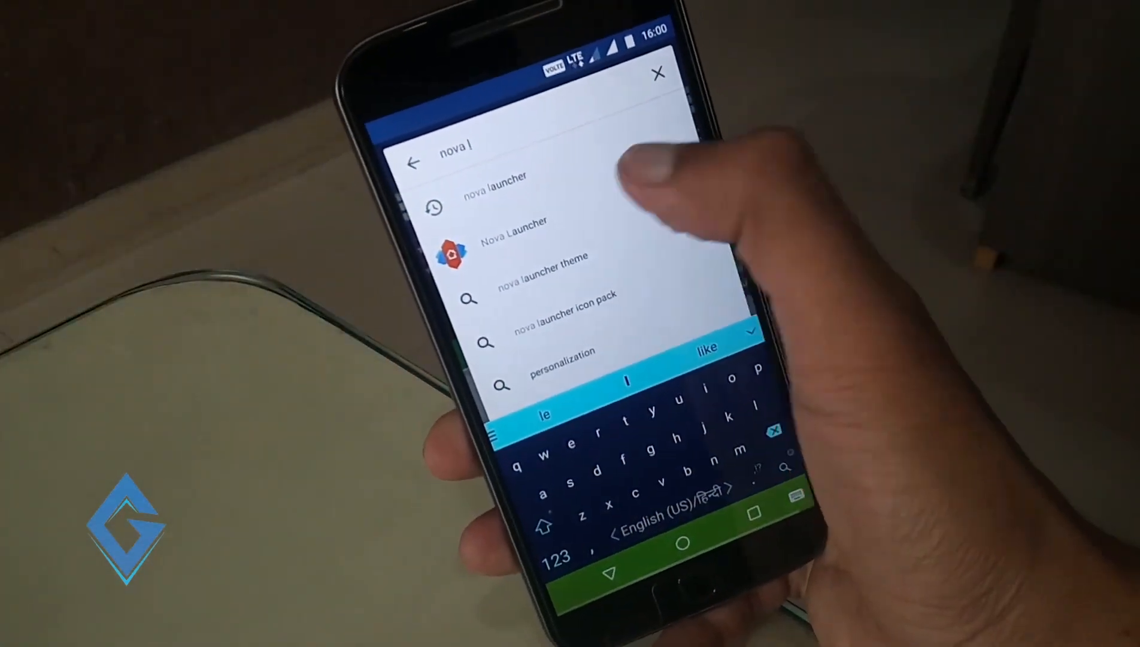
pyautogui.click(513, 239)
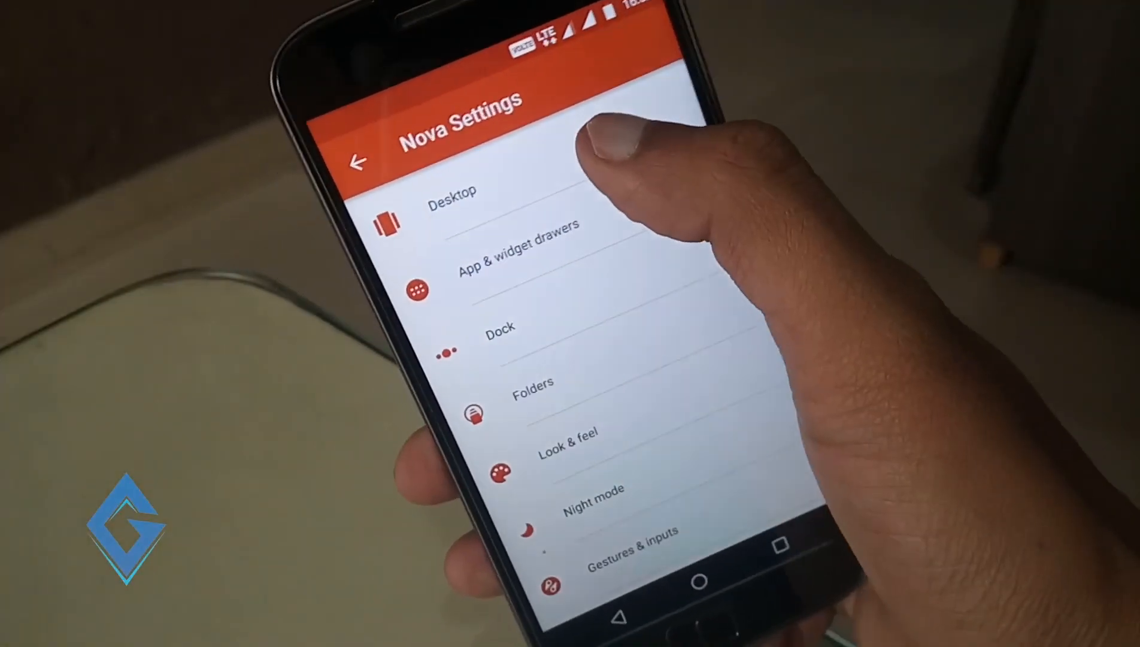
# Browse Desktop layout, scroll and page indicator options, then return to Nova Settings
pyautogui.click(453, 192)
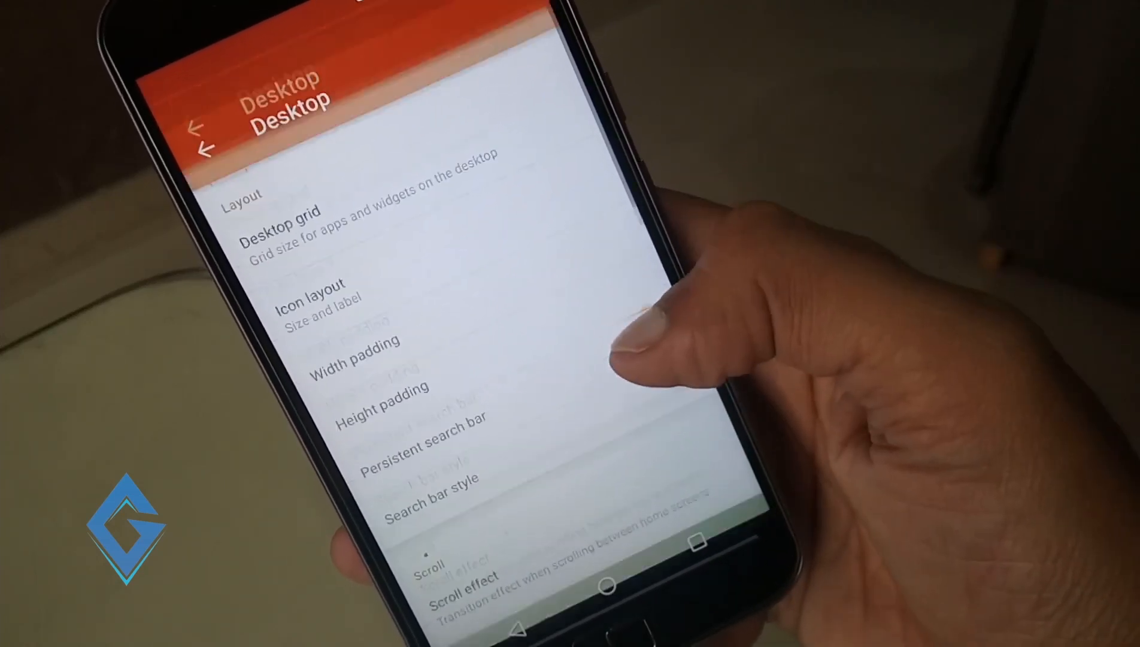
pyautogui.click(431, 477)
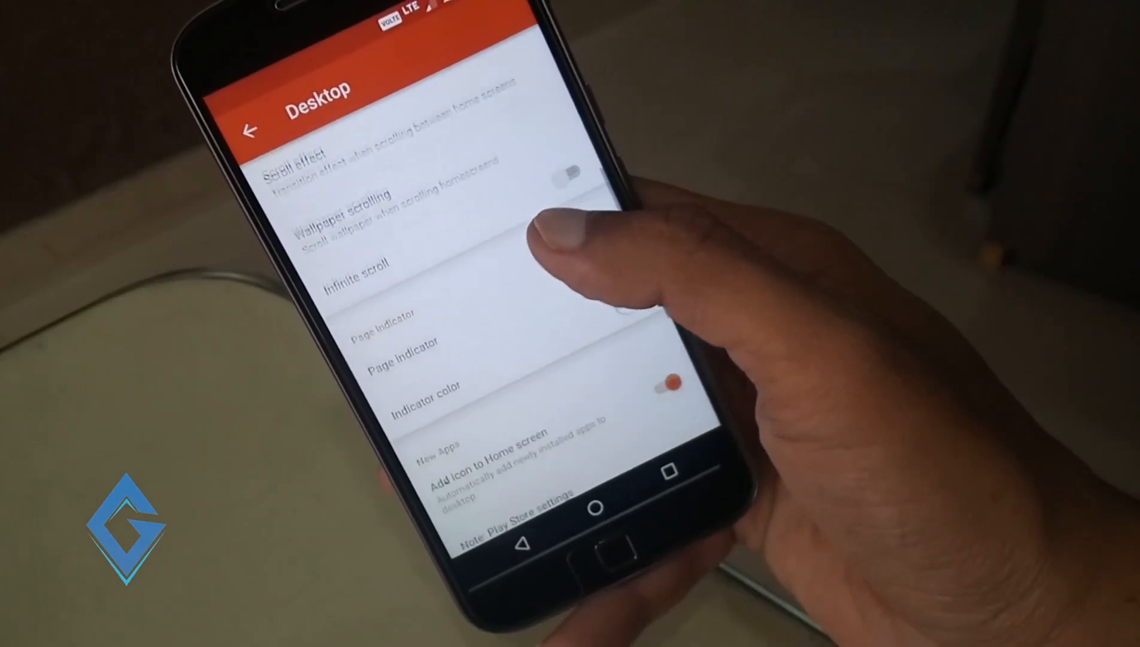
pyautogui.click(407, 346)
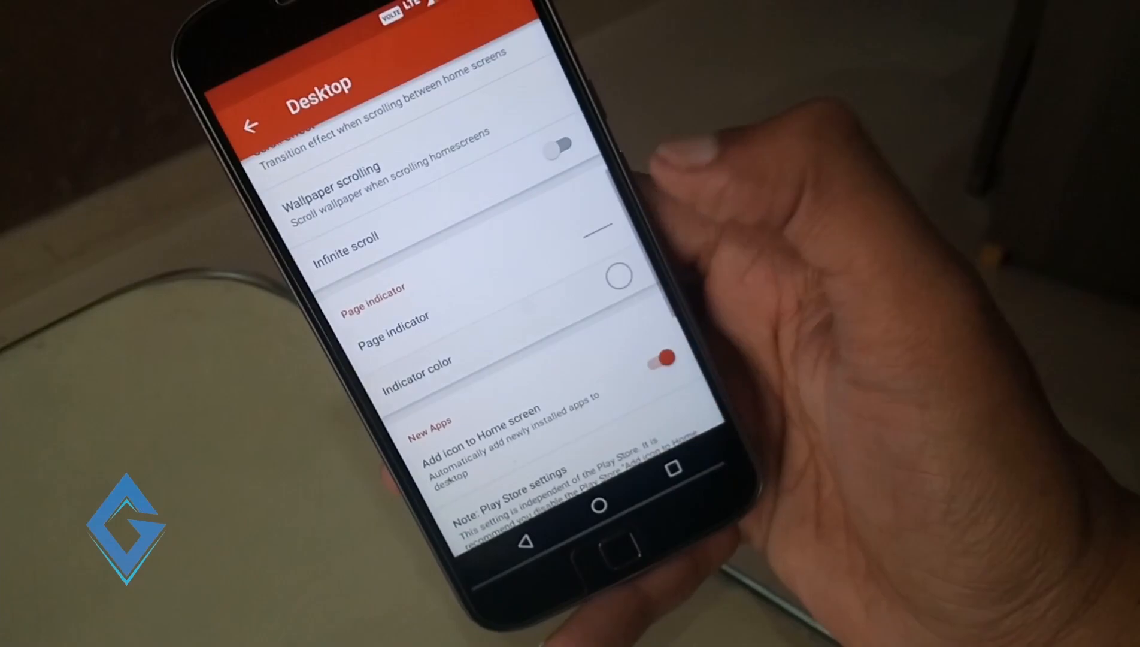
pyautogui.click(657, 357)
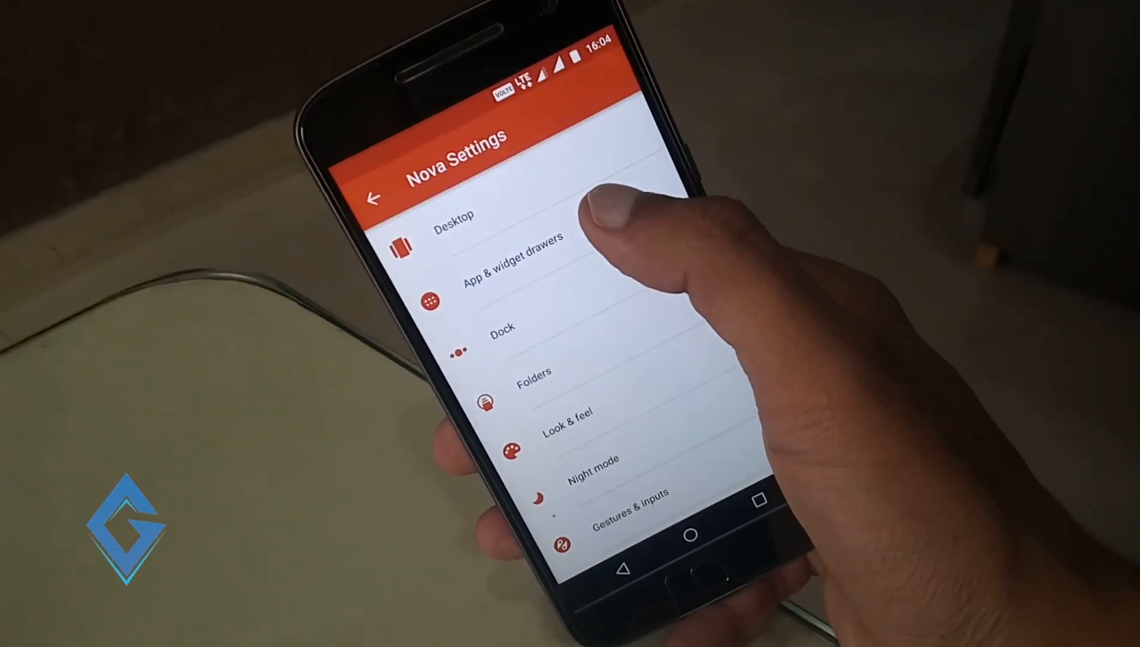
# Review and toggle the App & widget drawers options, then leave that screen
pyautogui.click(513, 252)
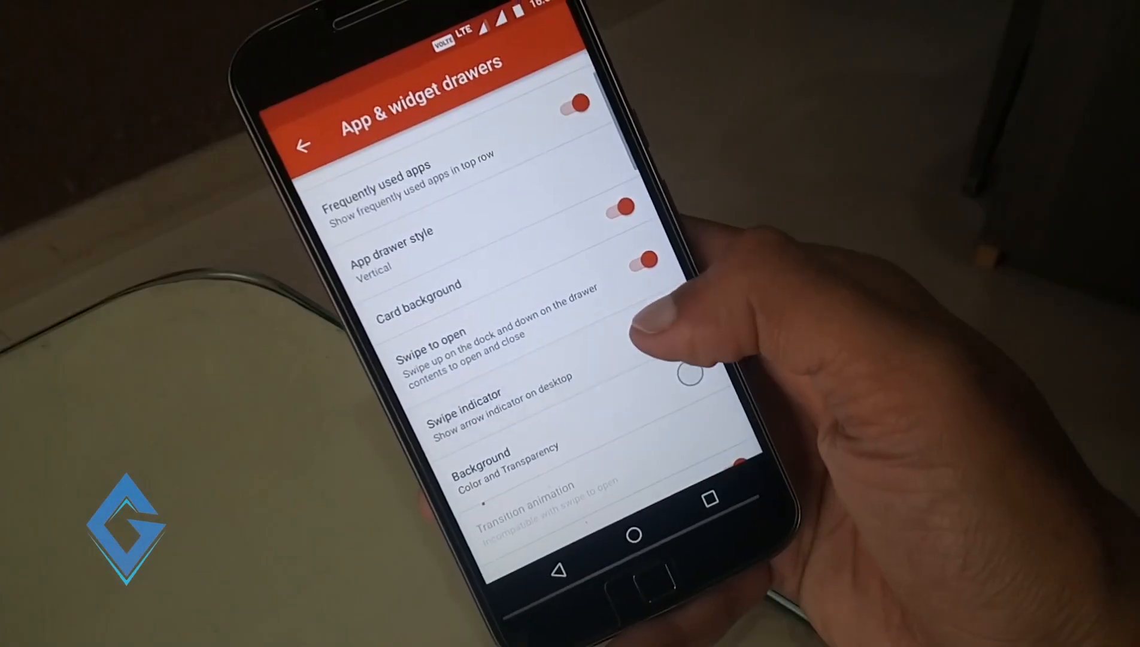
pyautogui.scroll(-3)
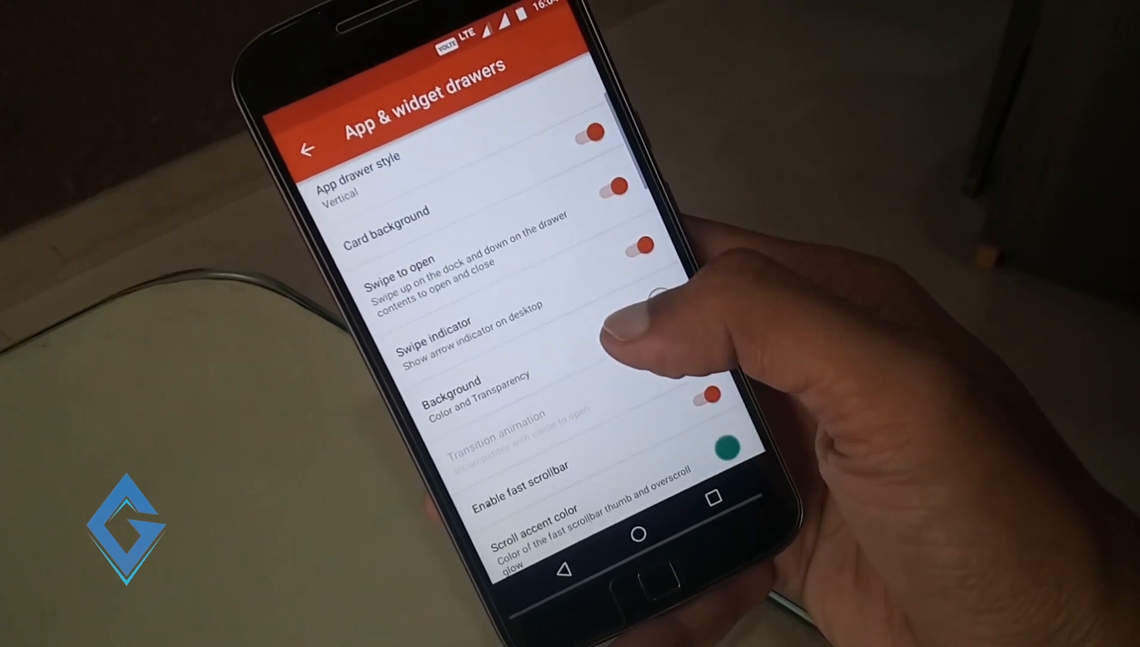
pyautogui.click(480, 386)
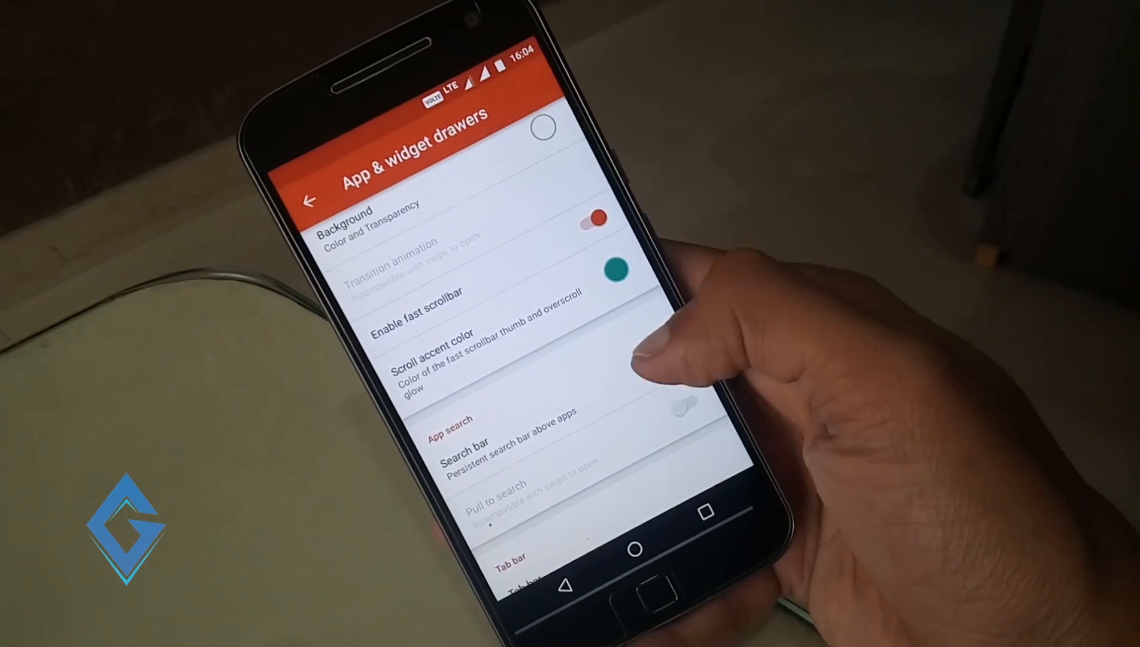
pyautogui.click(310, 200)
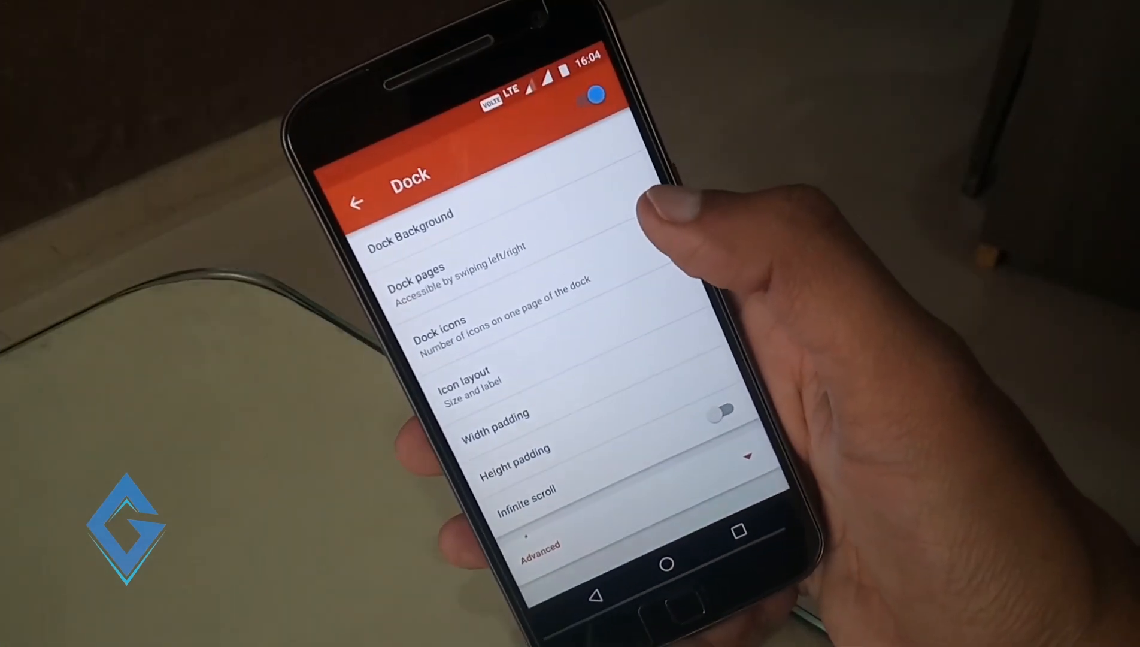
# Go through Dock, Folders and Look & feel, choosing Pixel Icon Pack as icon theme
pyautogui.click(410, 215)
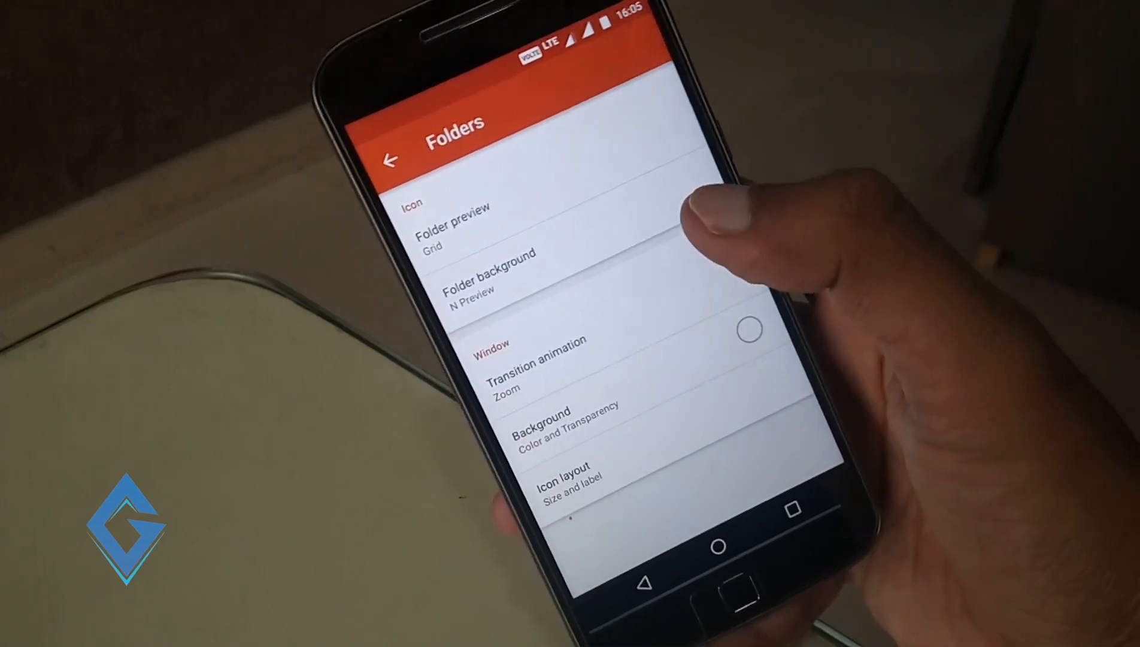
pyautogui.click(489, 270)
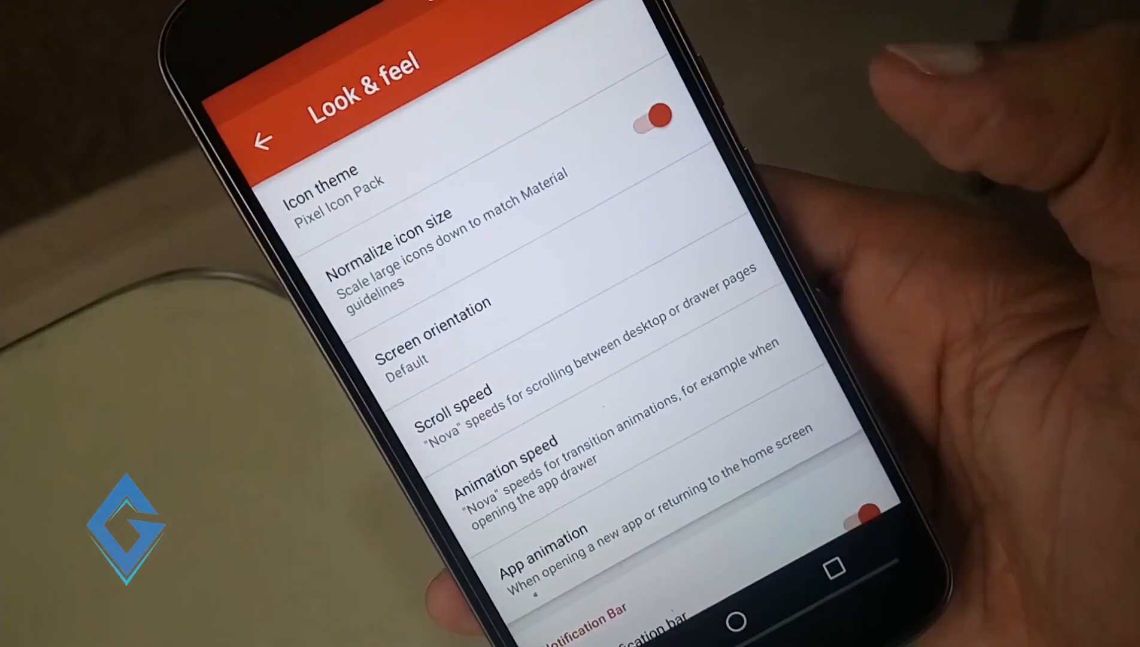
pyautogui.click(263, 140)
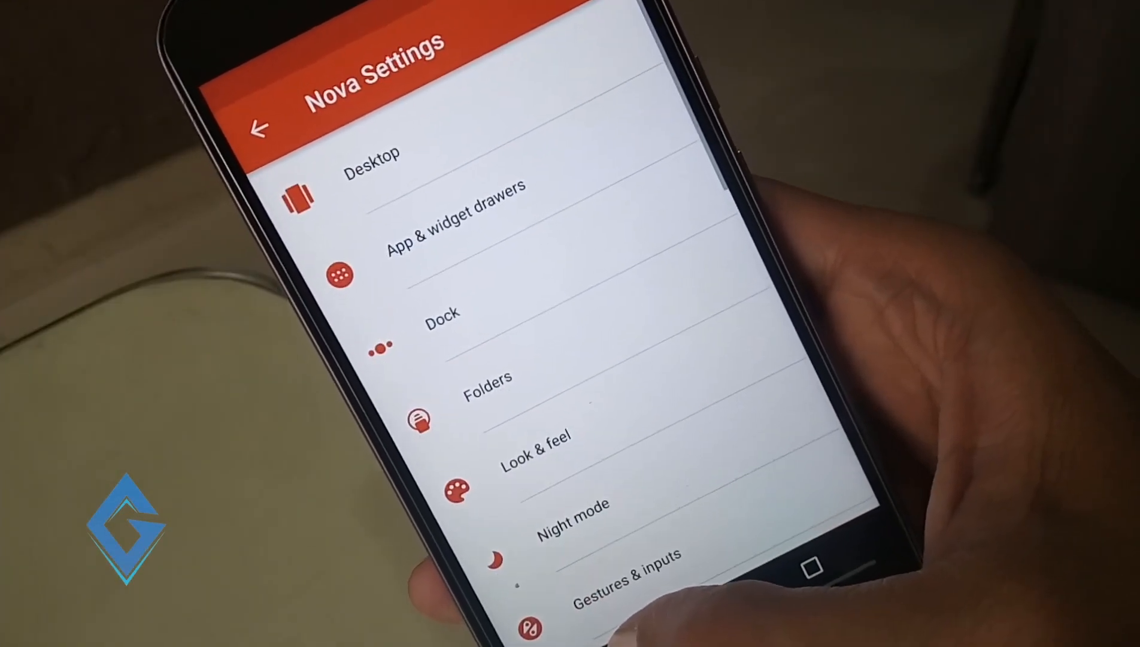